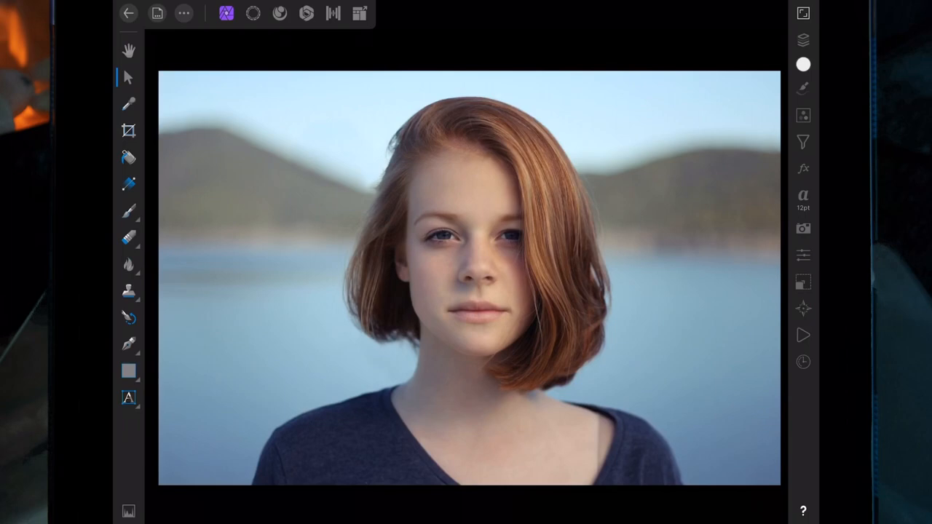
Paint a wide Selection Brush stroke over the girl to select her hair, face and shoulders.
click(253, 15)
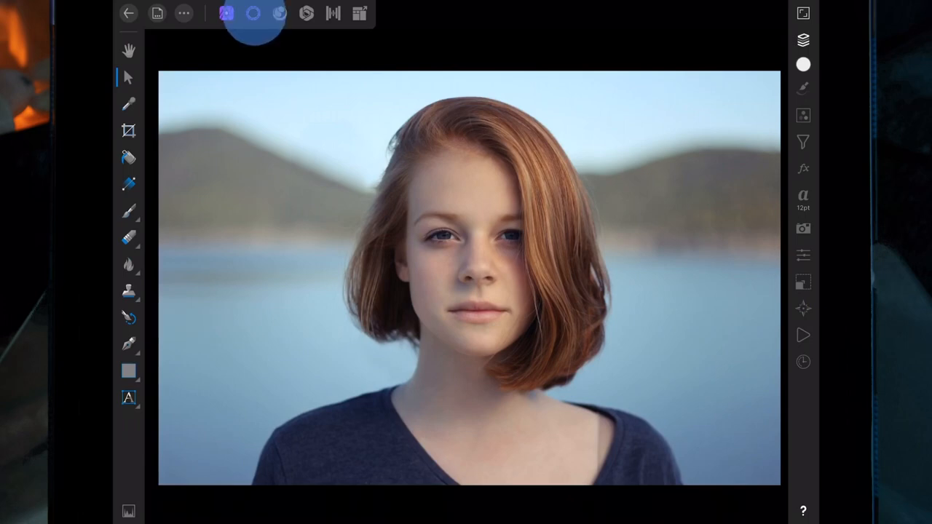
click(253, 14)
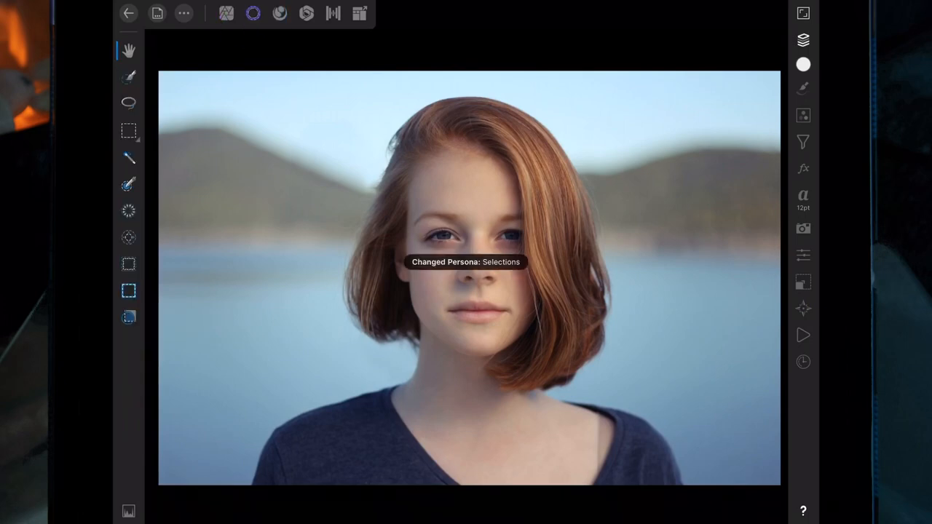
click(128, 76)
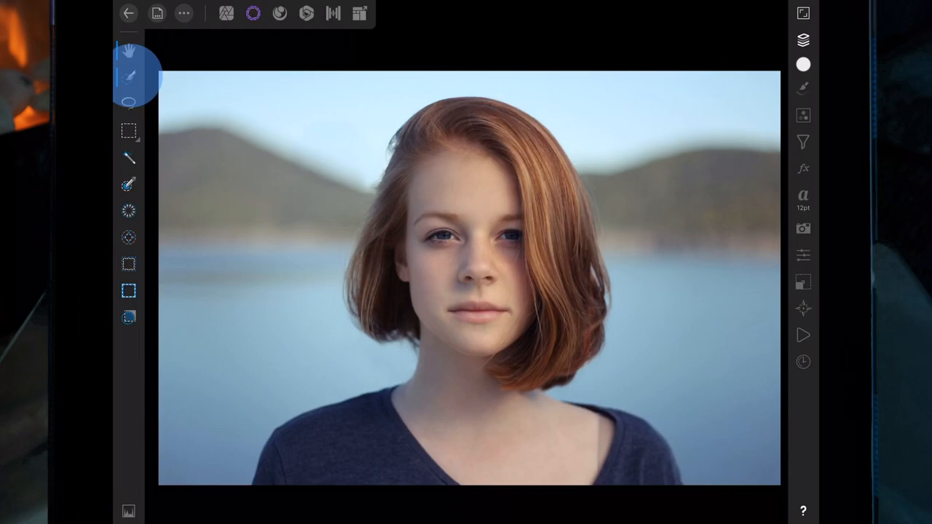
click(129, 73)
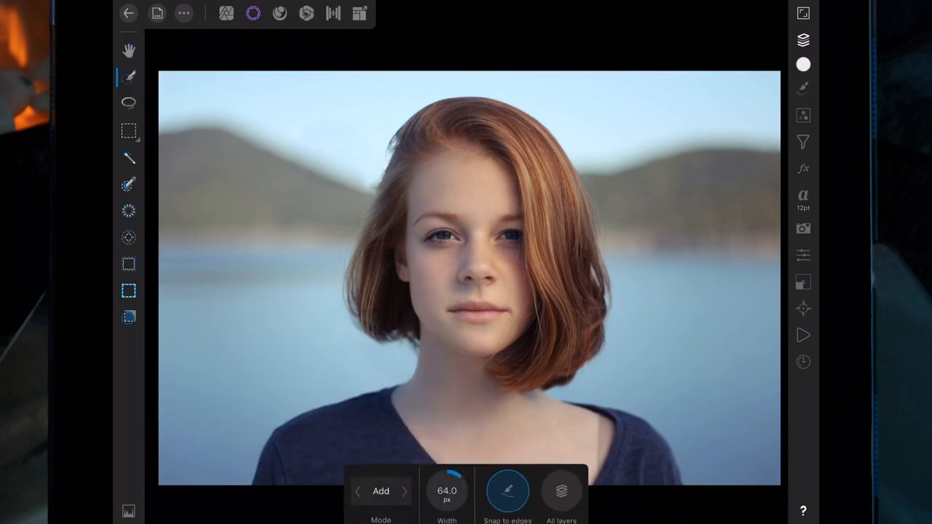
drag(466, 262, 648, 342)
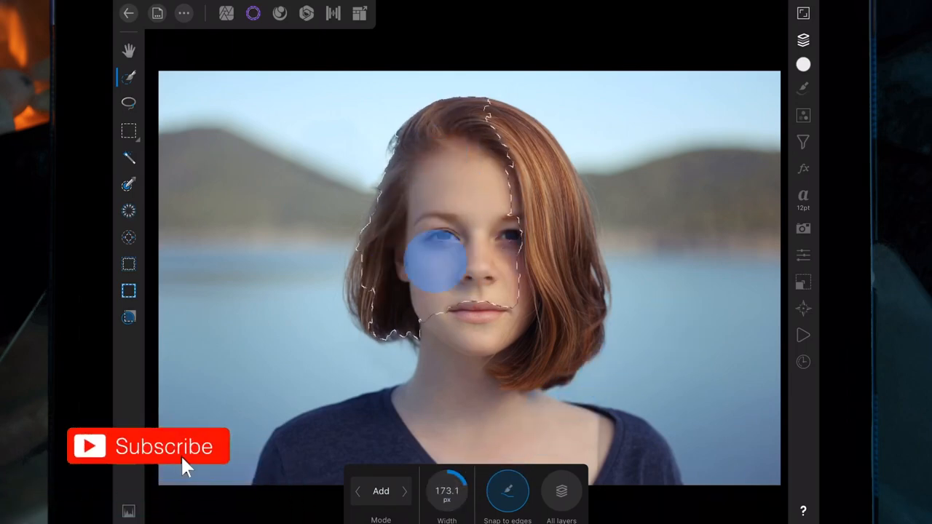
drag(434, 262, 575, 317)
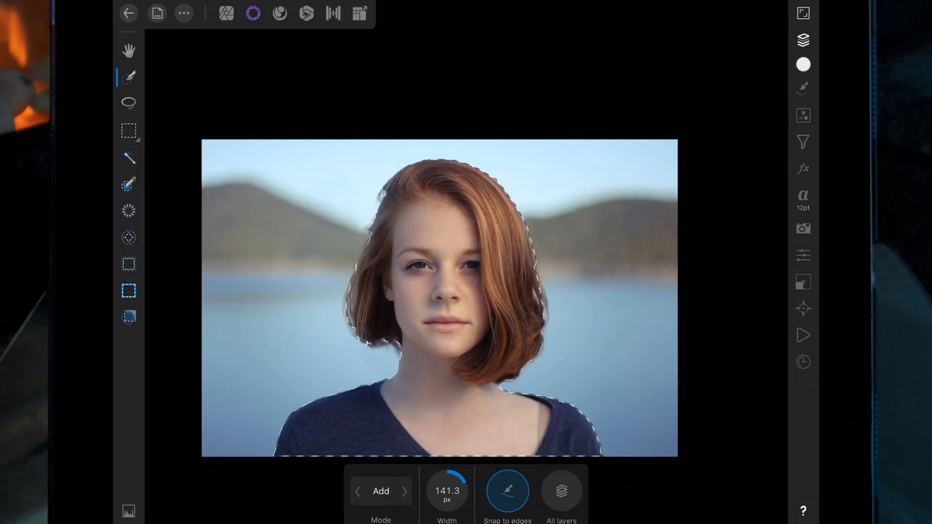
Refine the selection so its edge follows the girl's hair more closely.
click(128, 318)
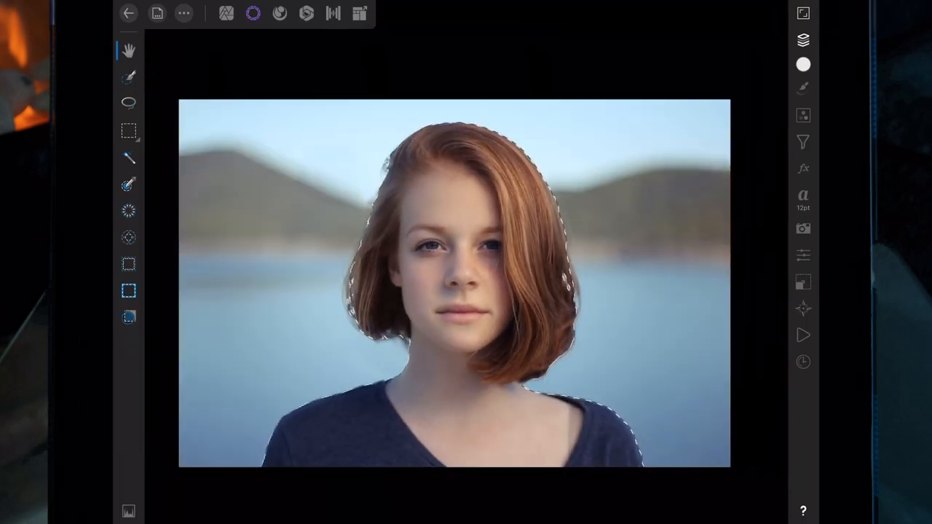
Add a Mask Layer from the selection so the lake background disappears around the girl.
click(802, 43)
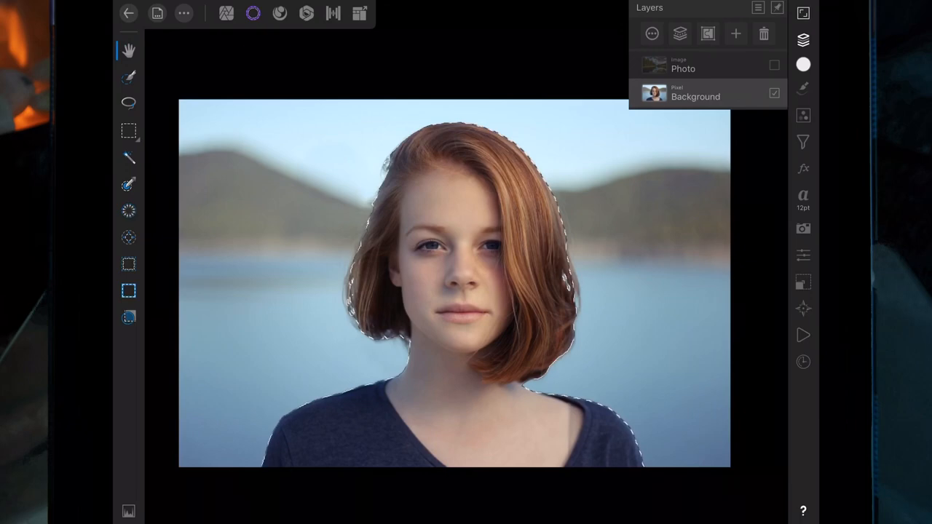
click(735, 34)
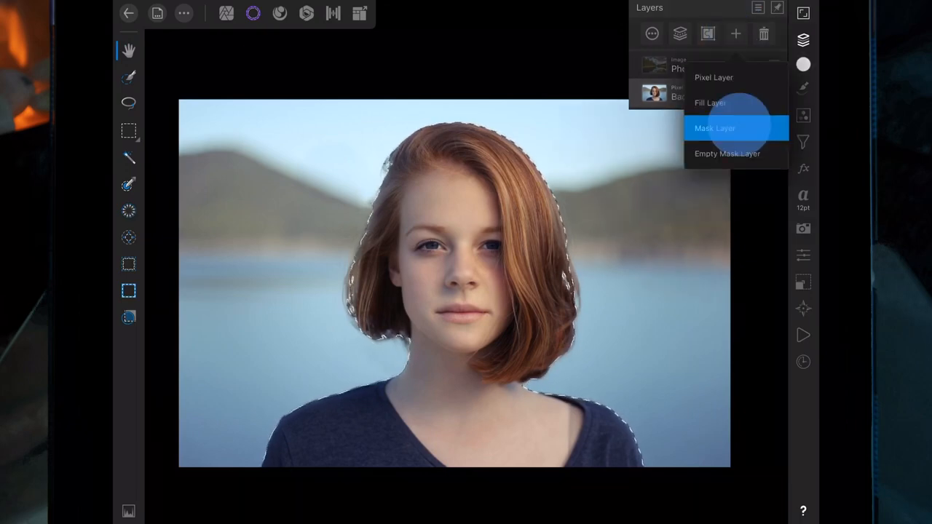
click(716, 128)
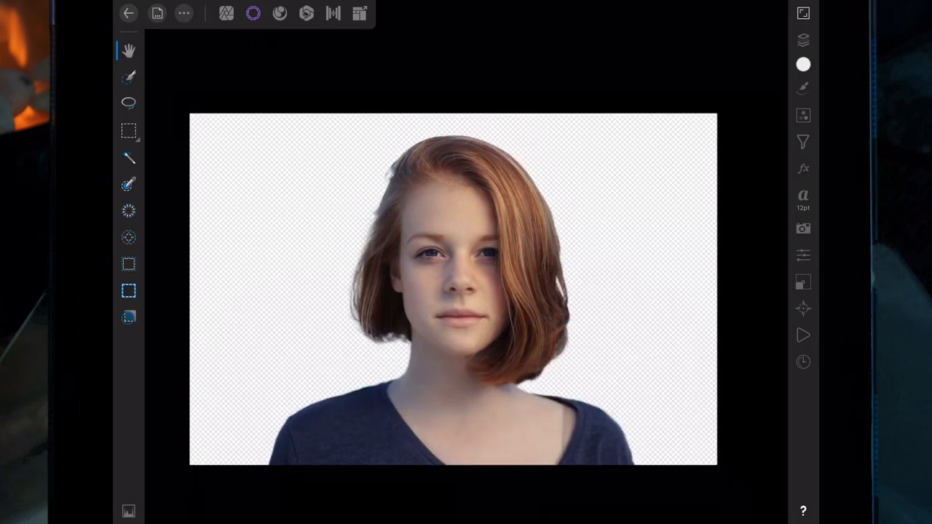
In the Photo persona, expand the girl's Background layer and nest the forest Photo layer inside it.
click(228, 14)
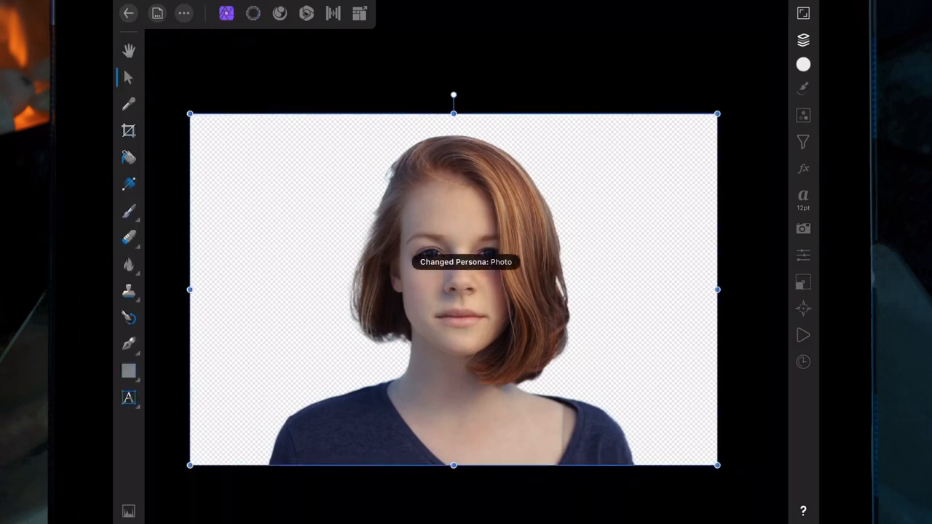
click(804, 41)
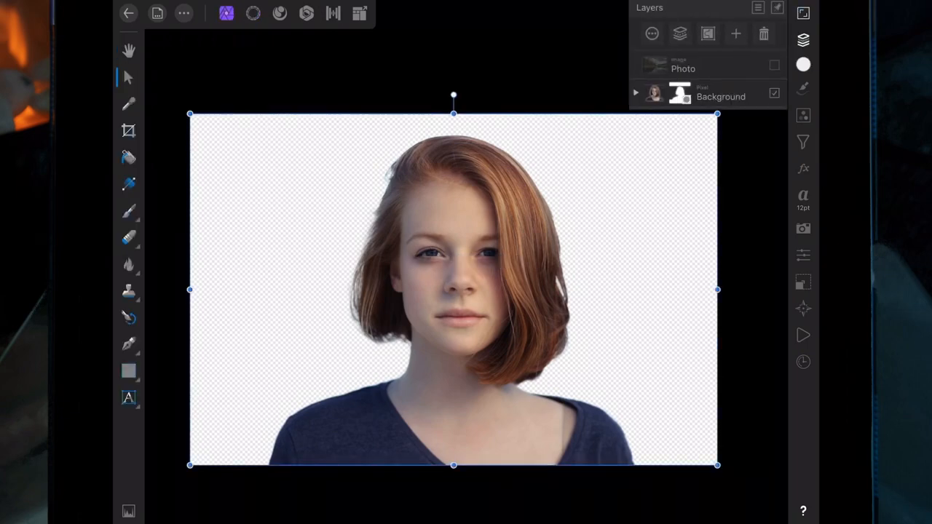
click(635, 93)
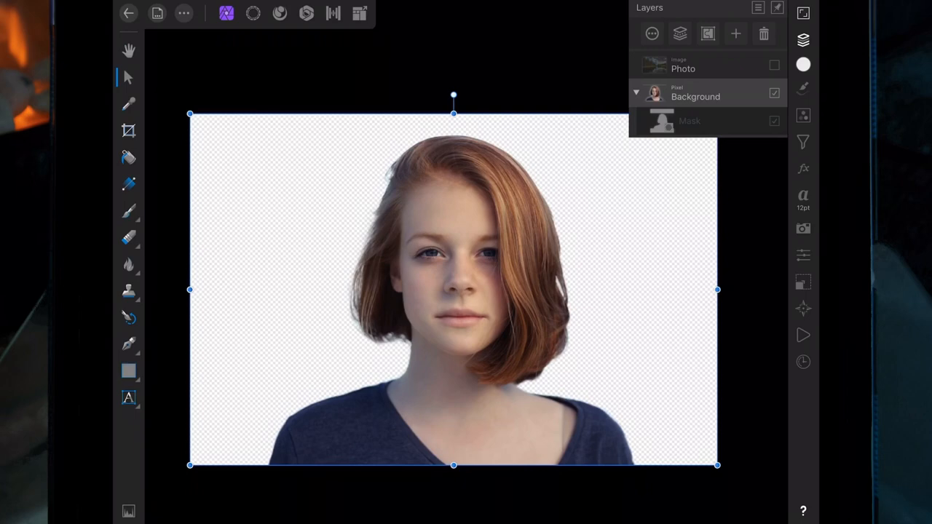
click(699, 121)
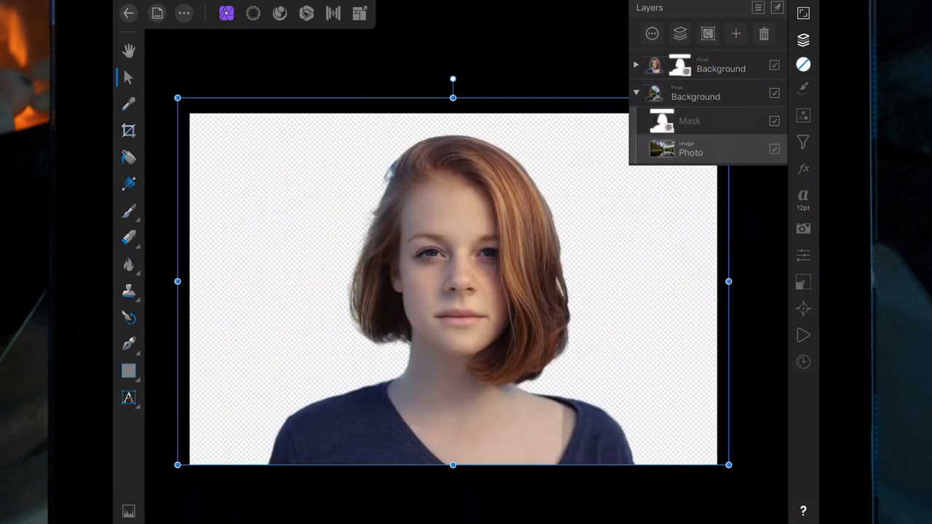
Set the top girl layer's blend mode to Average so her face shows through the forest.
click(770, 64)
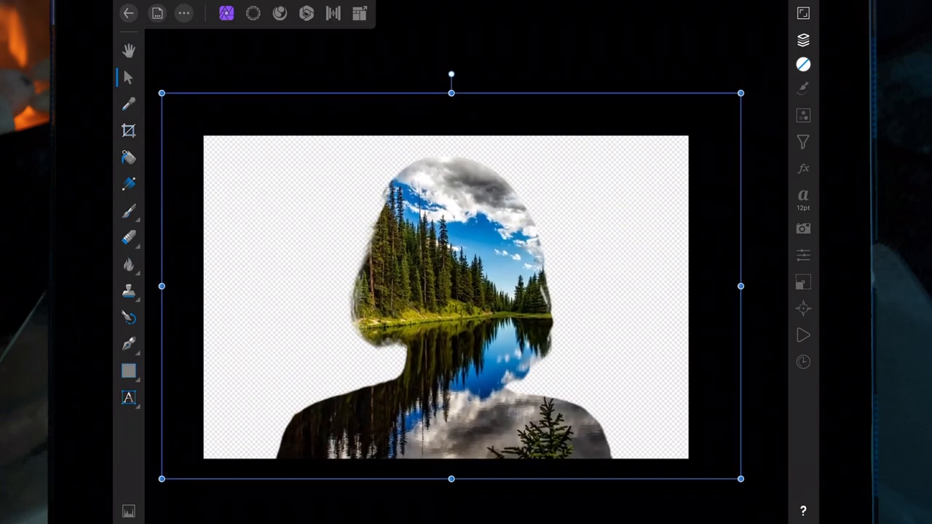
click(804, 38)
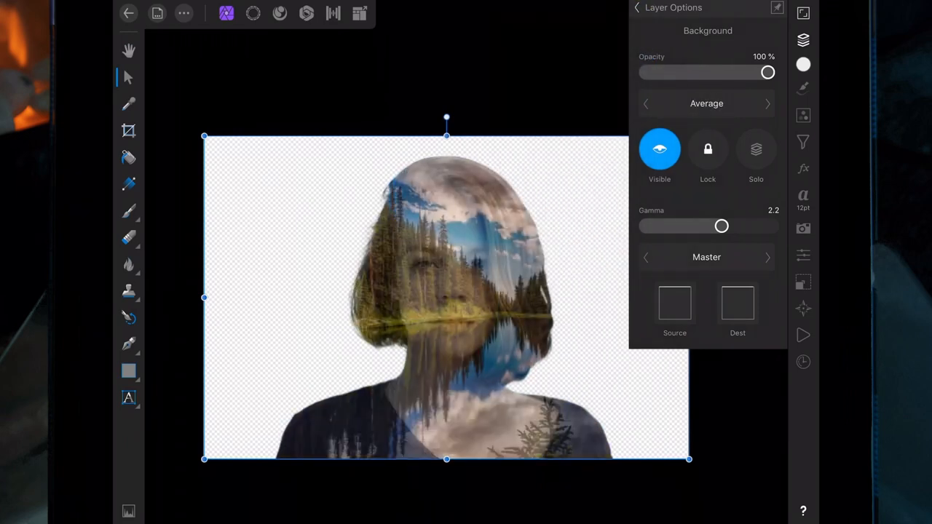
click(801, 42)
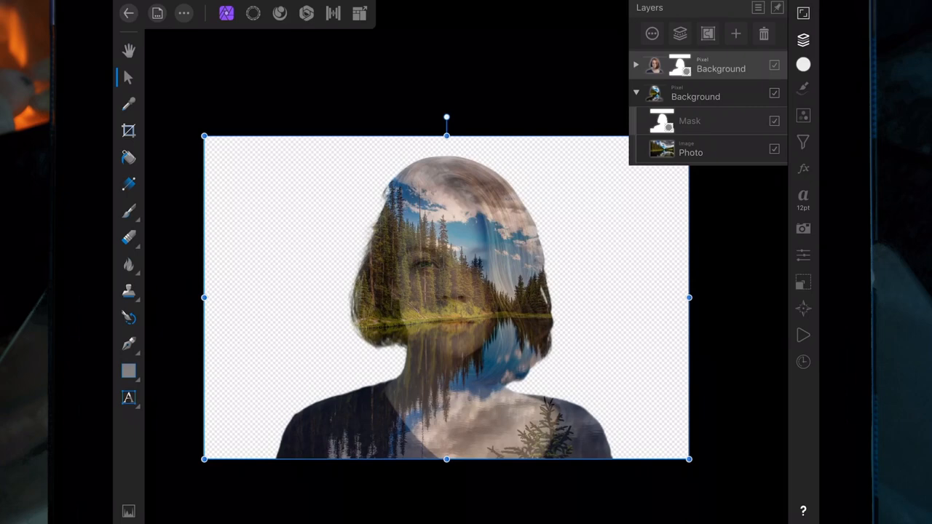
Add a Levels adjustment with Black raised to 12% and White lowered to 94%.
click(803, 115)
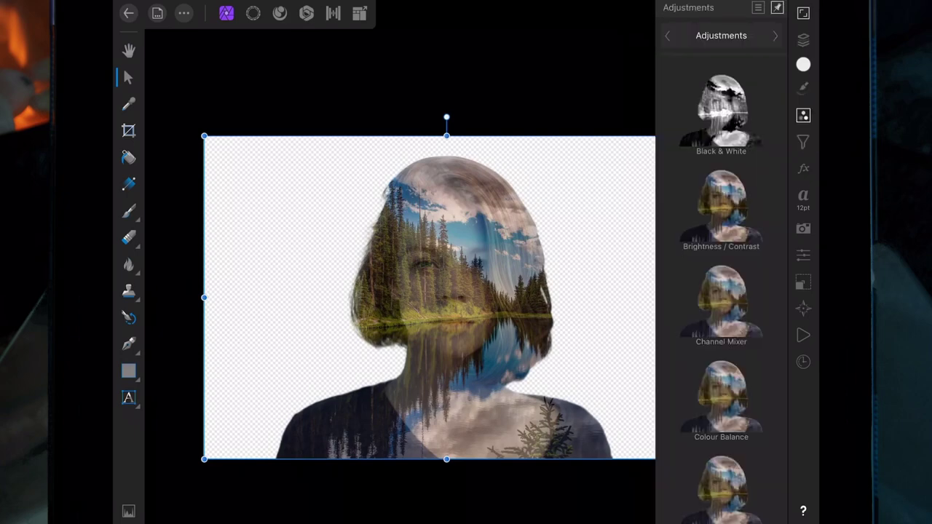
scroll(down, 3)
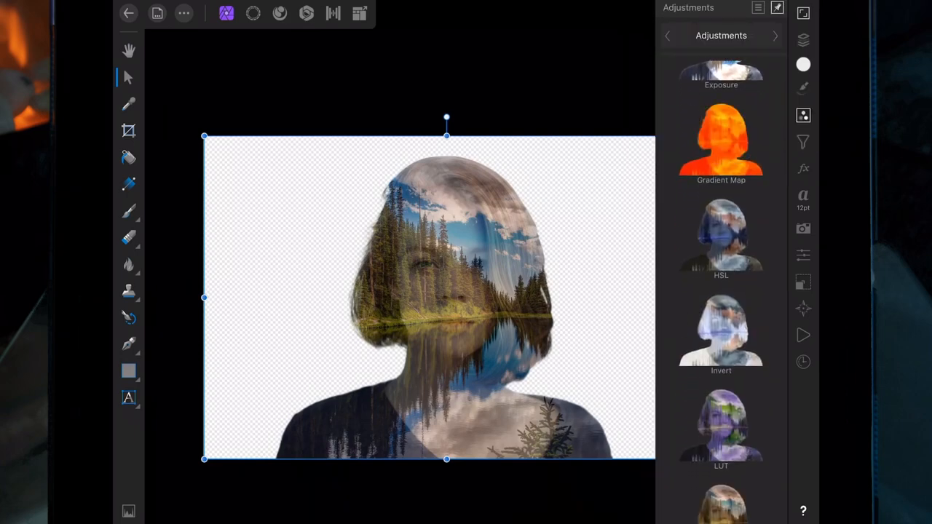
scroll(down, 3)
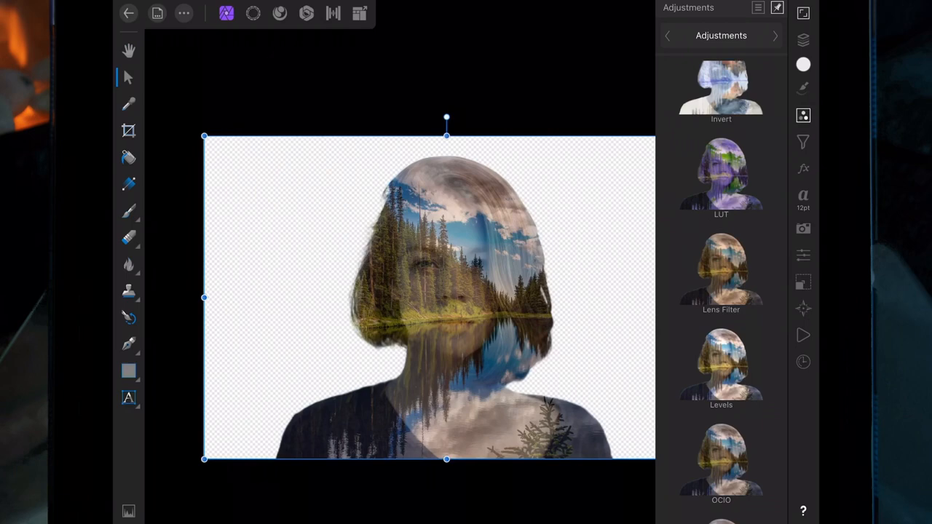
click(721, 365)
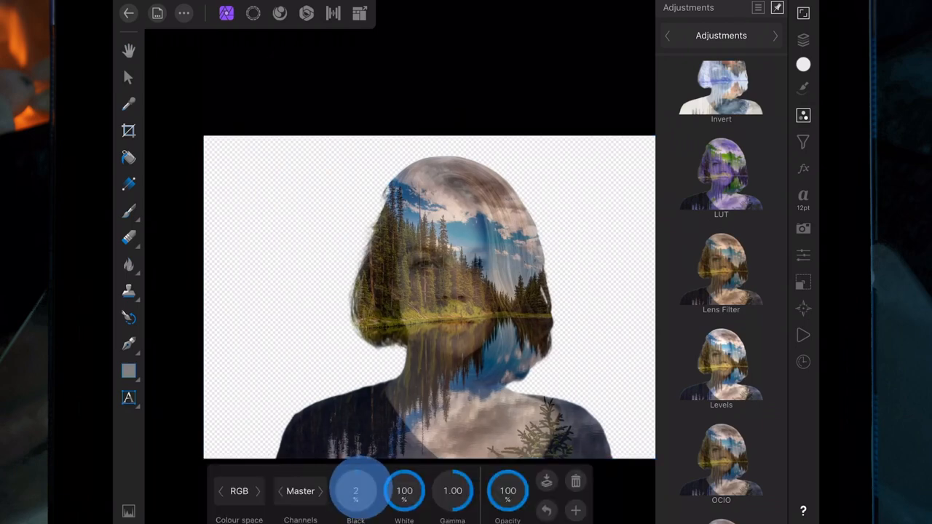
drag(355, 489, 386, 489)
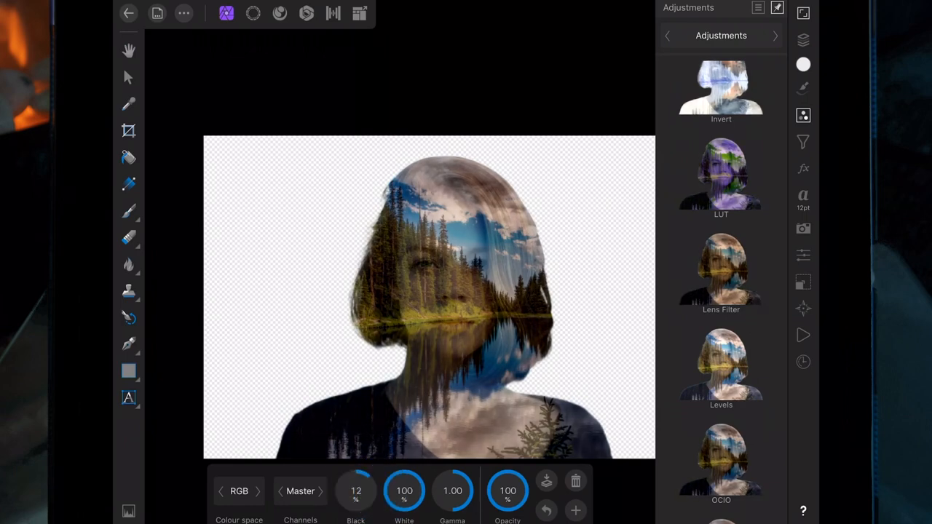
drag(404, 489, 405, 498)
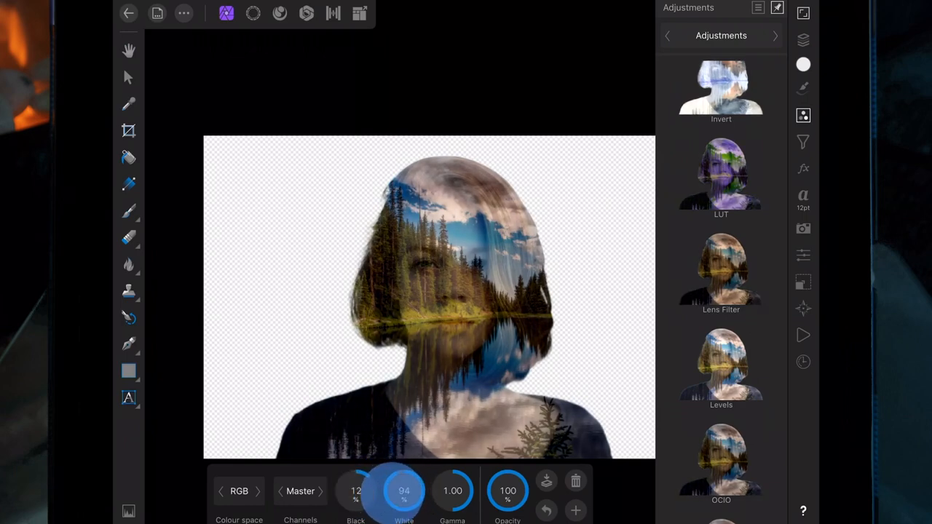
drag(405, 489, 405, 498)
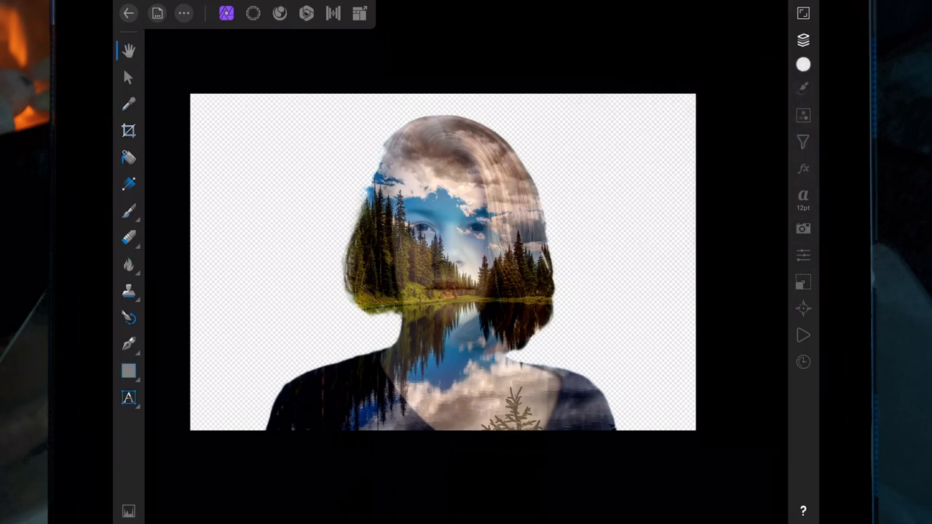
Fill a new pixel layer with solid white using the Fill tool.
click(128, 183)
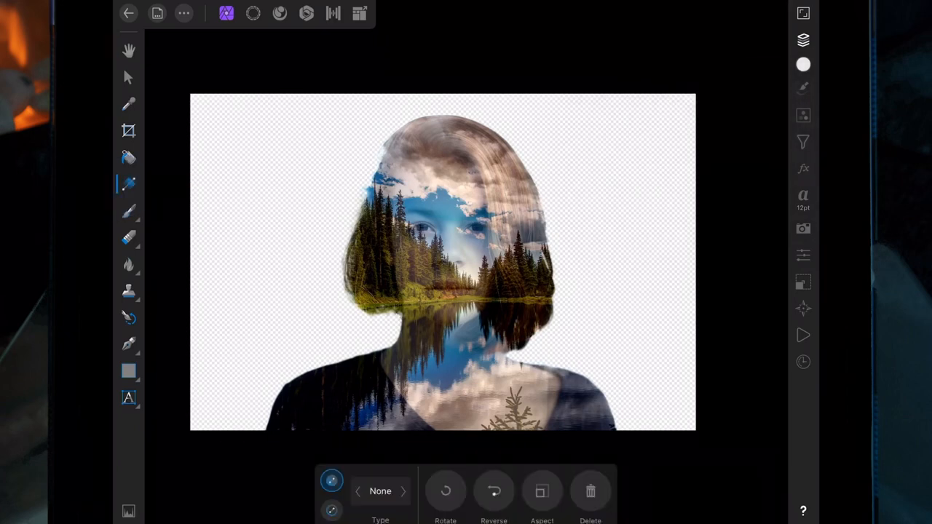
click(403, 491)
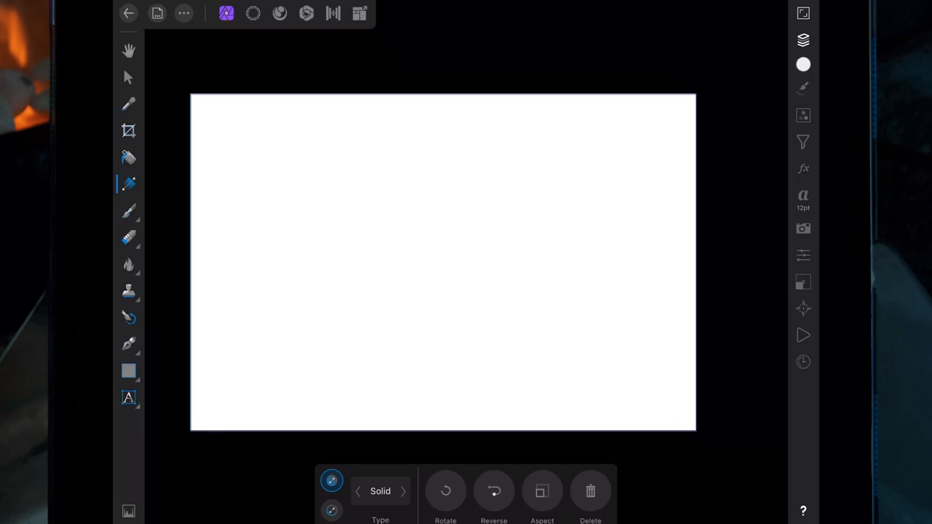
click(802, 41)
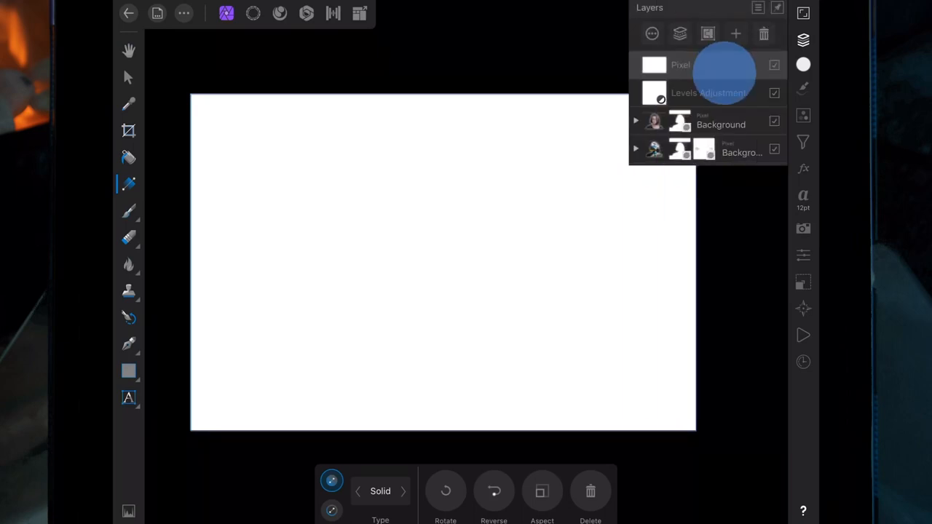